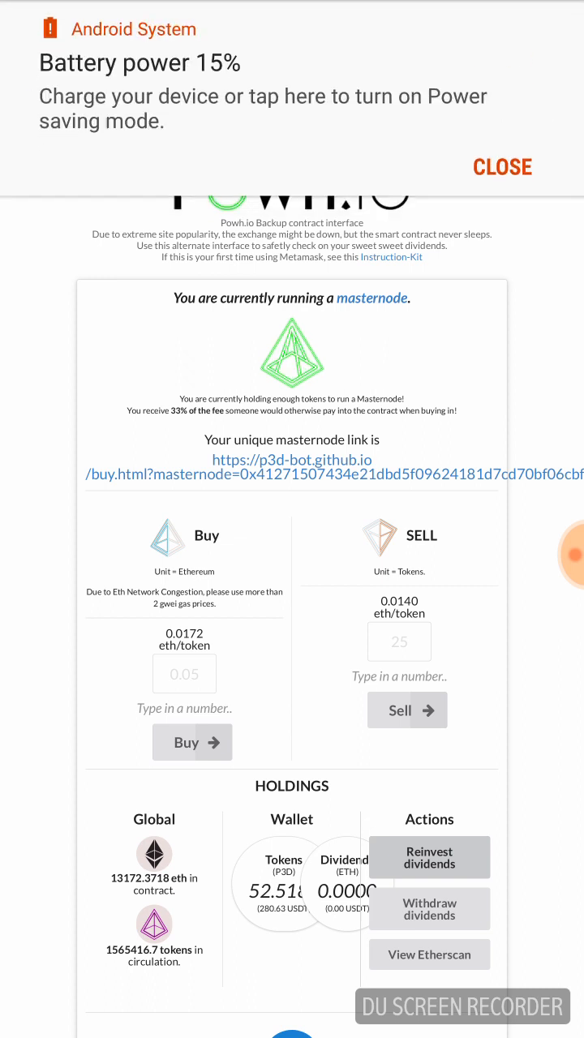
- Dismiss the Android low-battery warning to reveal the P3D exchange page with holdings
left_click(501, 167)
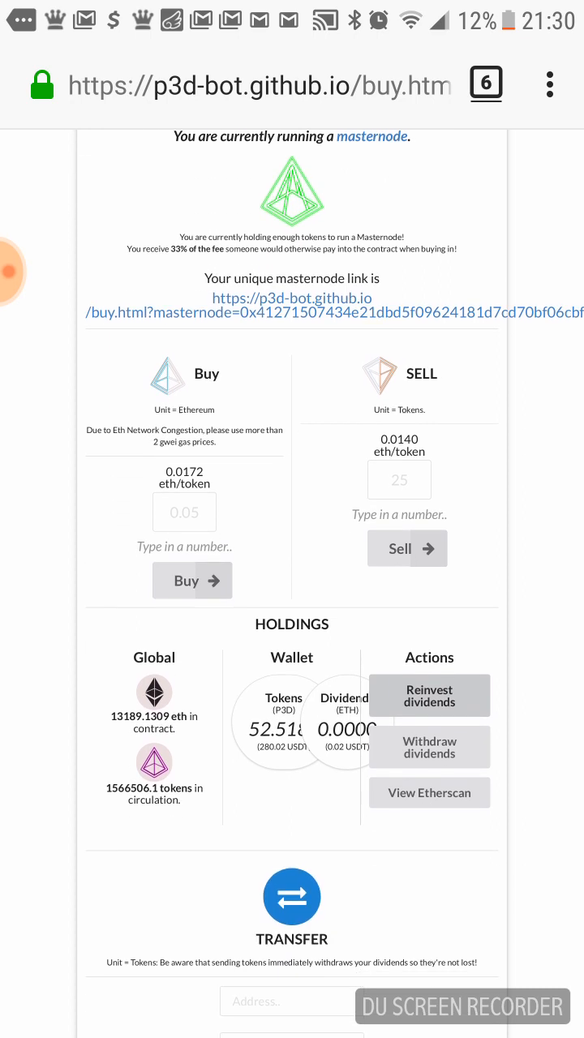
scroll("down", 3)
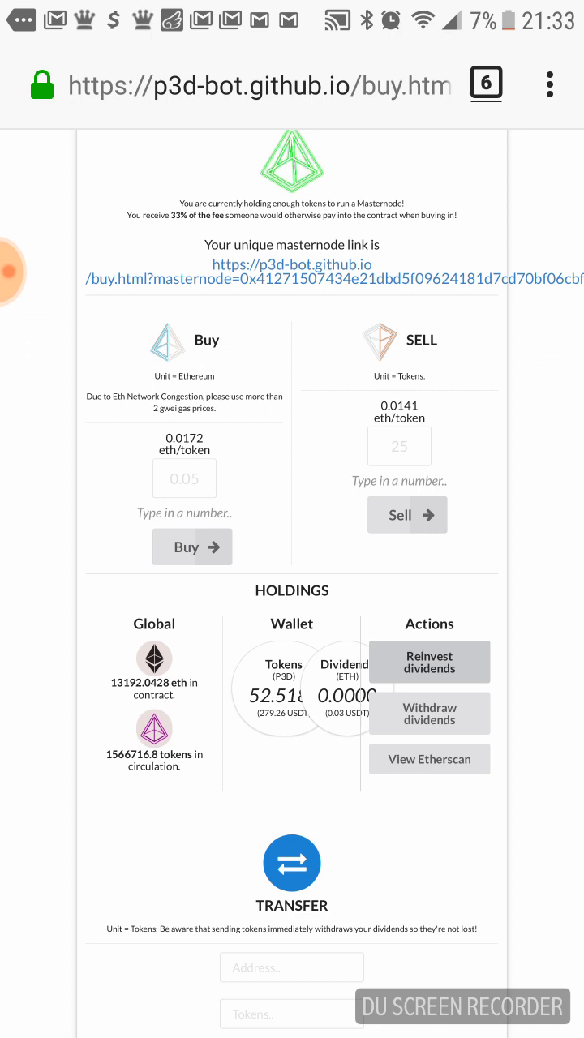
left_click(36, 272)
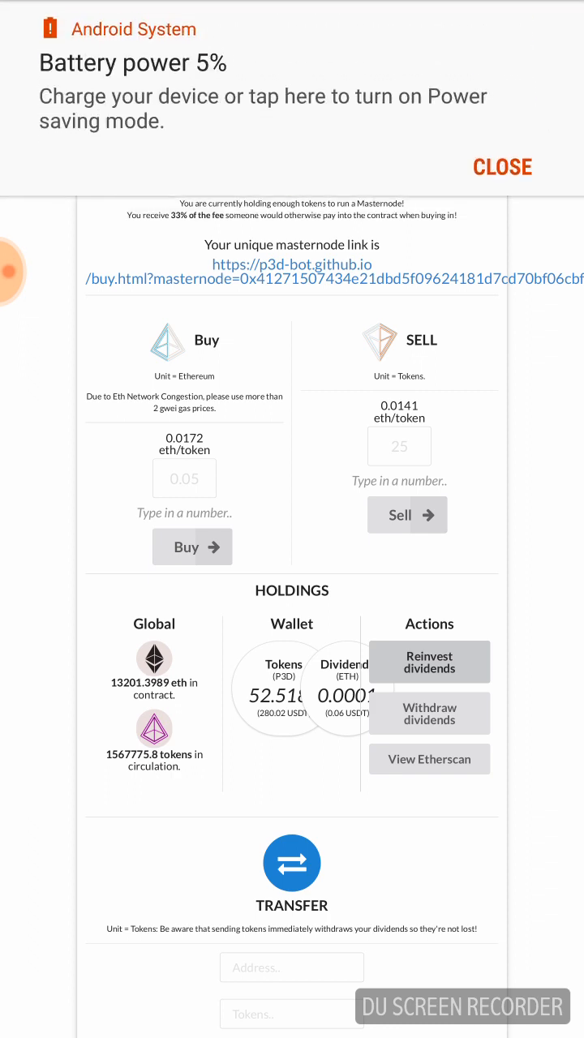
left_click(503, 166)
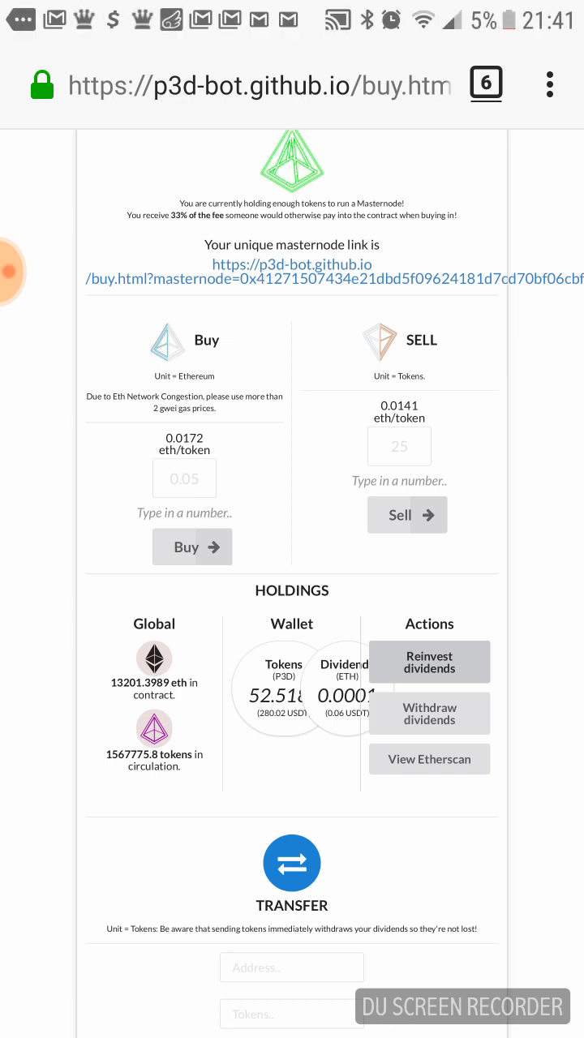